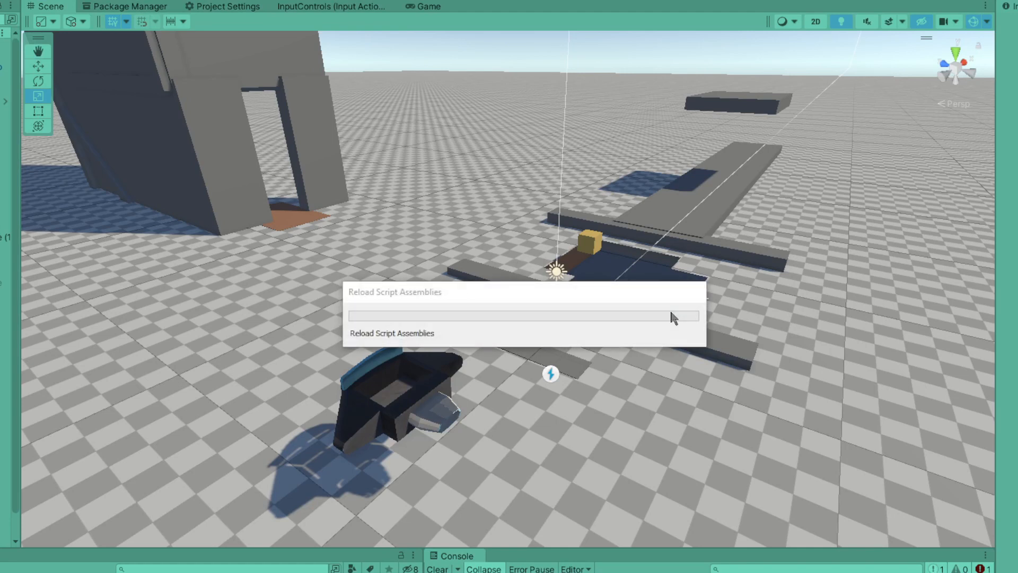
mouse_move(674, 317)
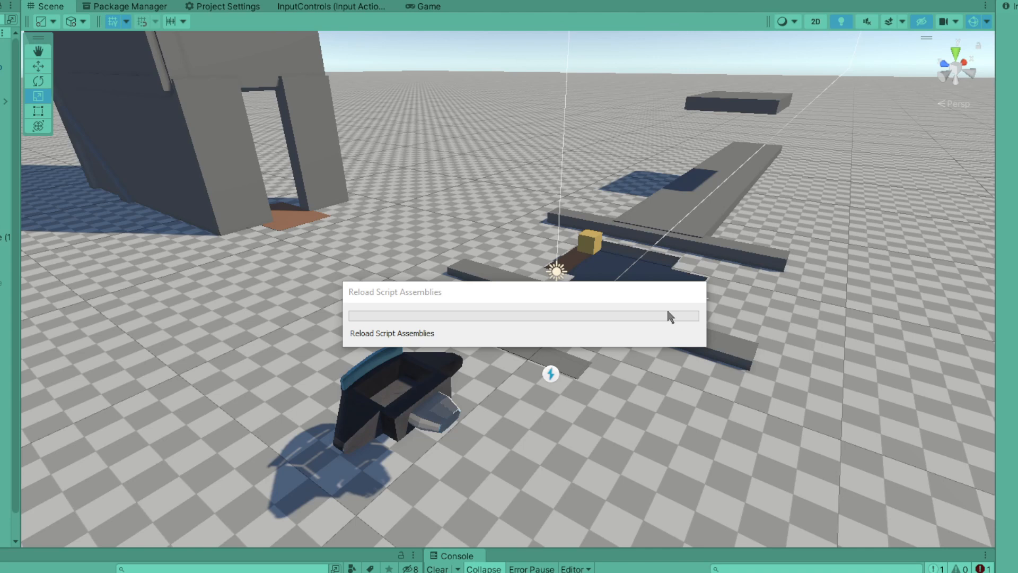
mouse_move(647, 338)
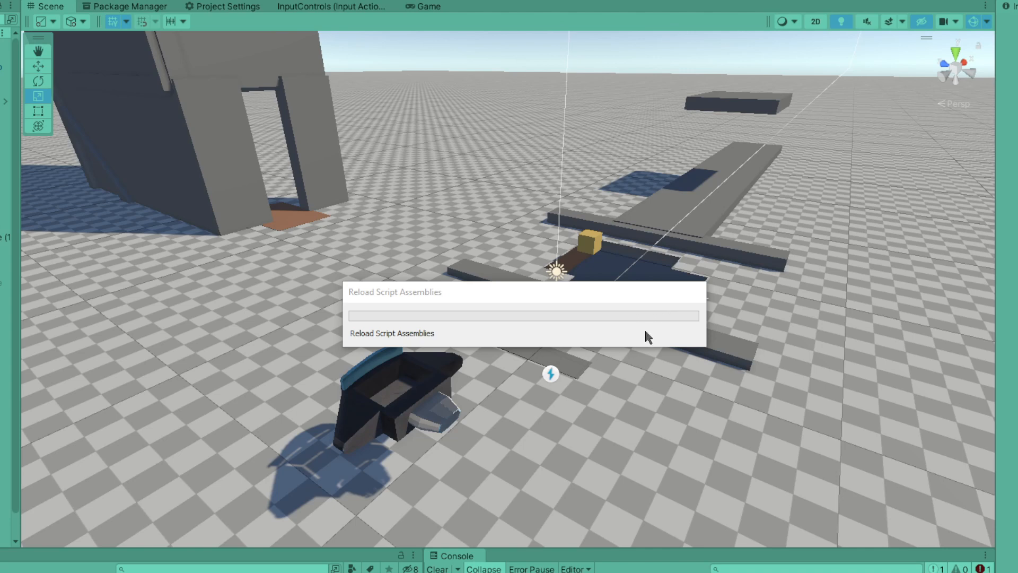